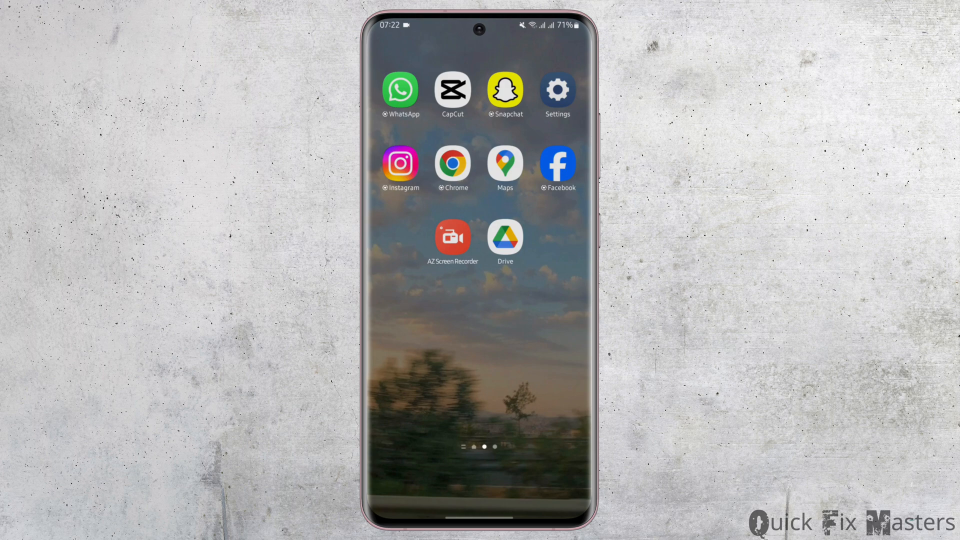
# - Launch the Facebook app from the home screen to reach the profile page
pyautogui.click(557, 163)
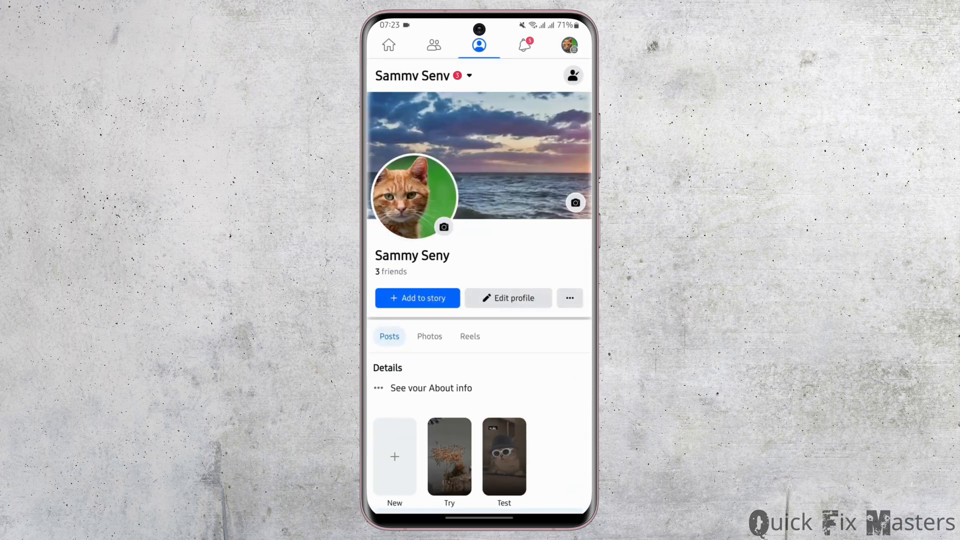
pyautogui.click(508, 298)
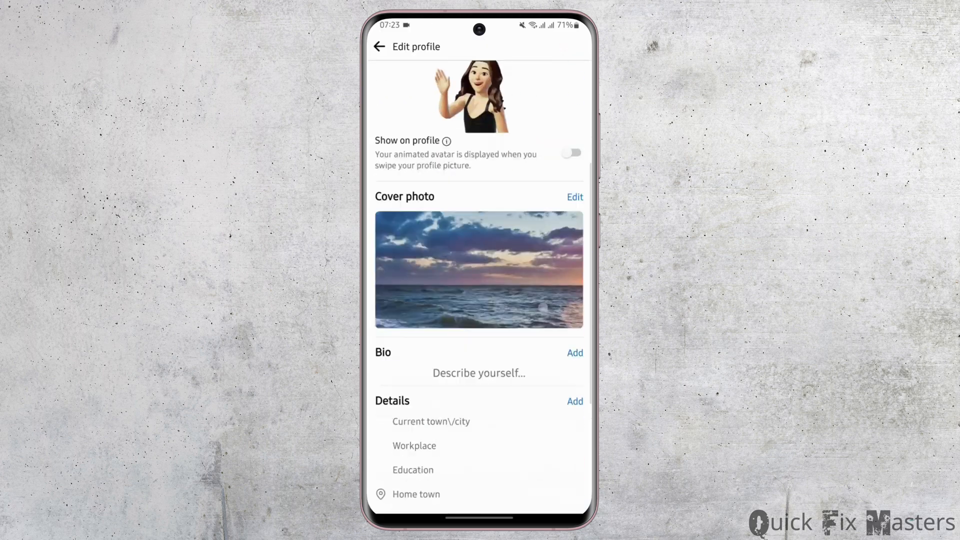
pyautogui.scroll(-3)
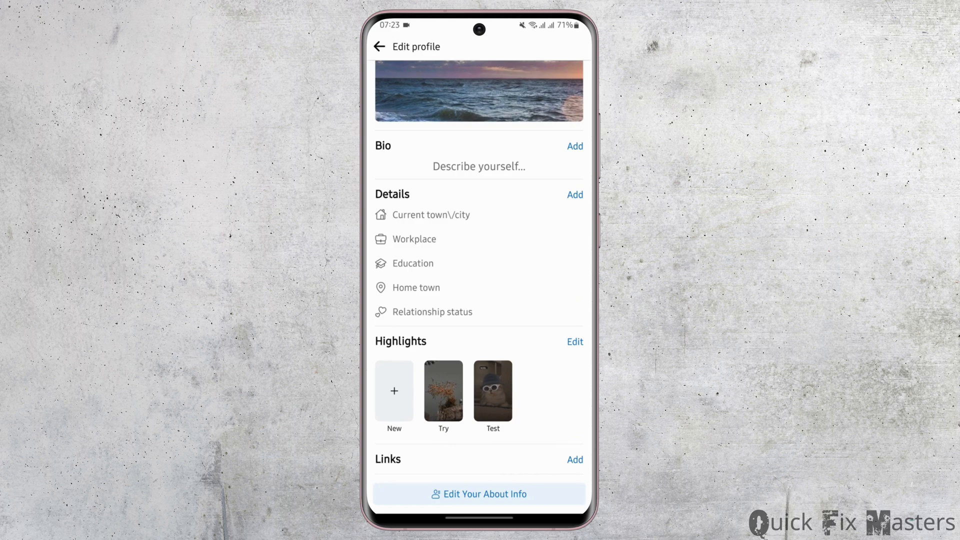
pyautogui.click(479, 494)
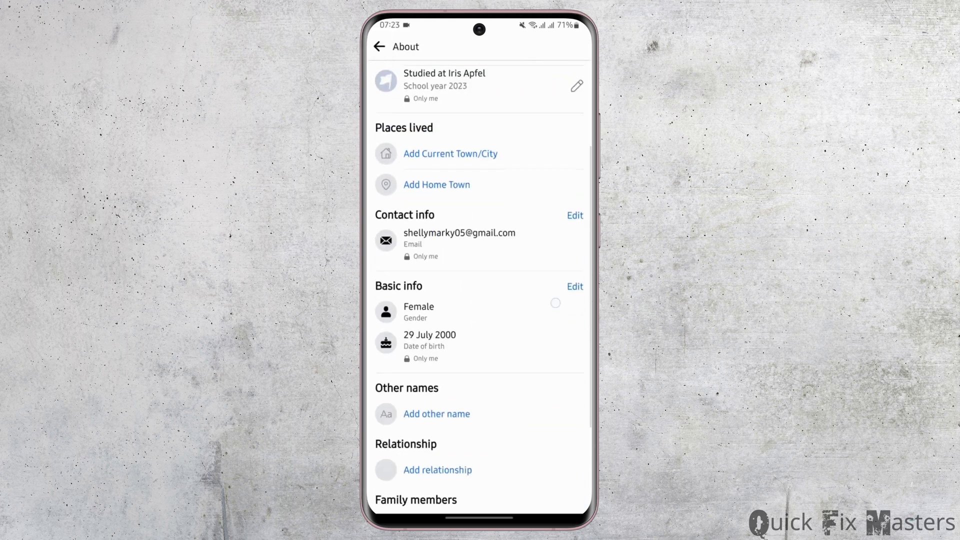
pyautogui.scroll(-3)
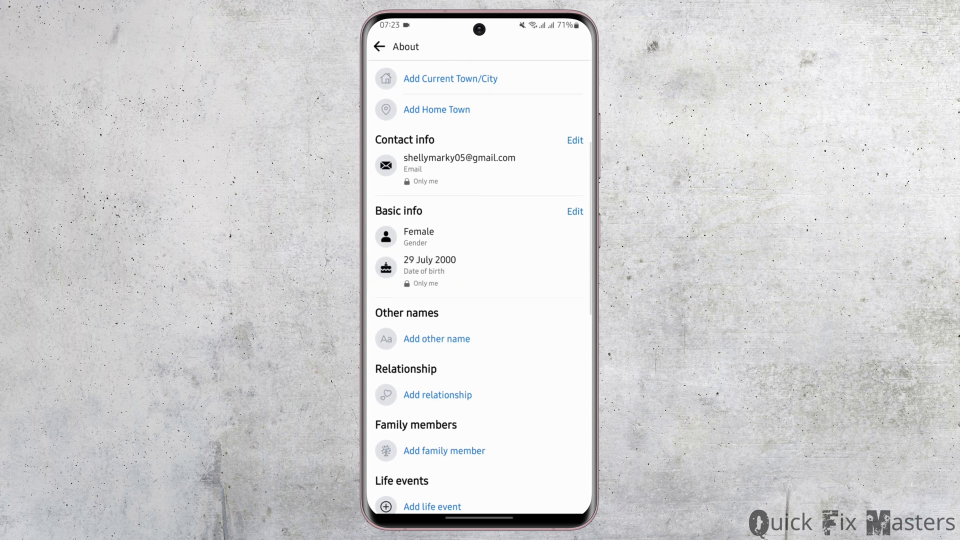
pyautogui.click(380, 47)
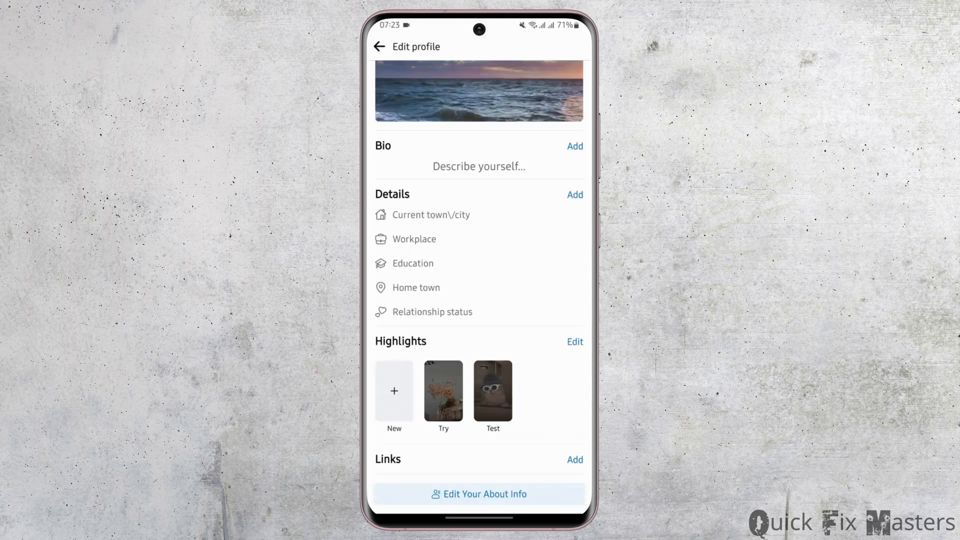
pyautogui.click(380, 47)
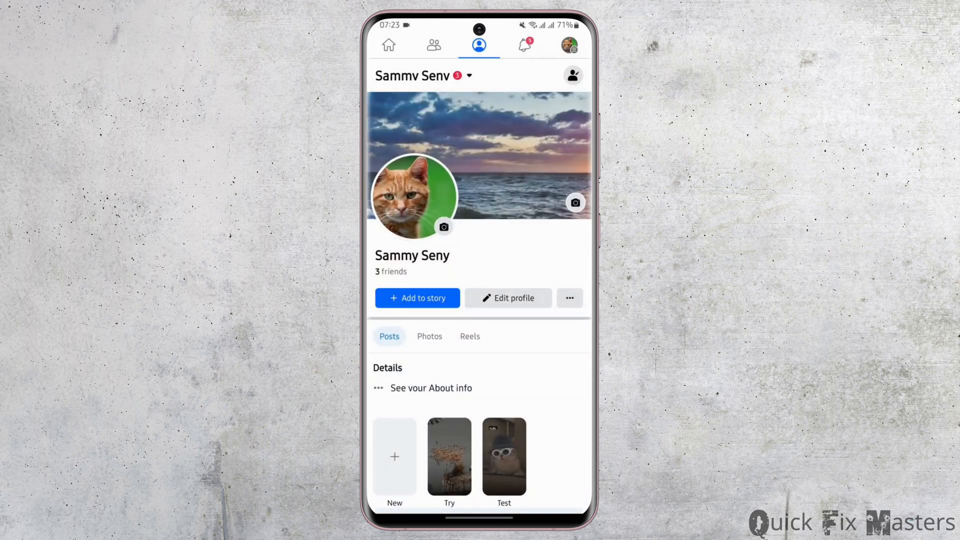
# - From the menu's Help & support, choose Report a problem and begin a new technical problem report
pyautogui.click(568, 45)
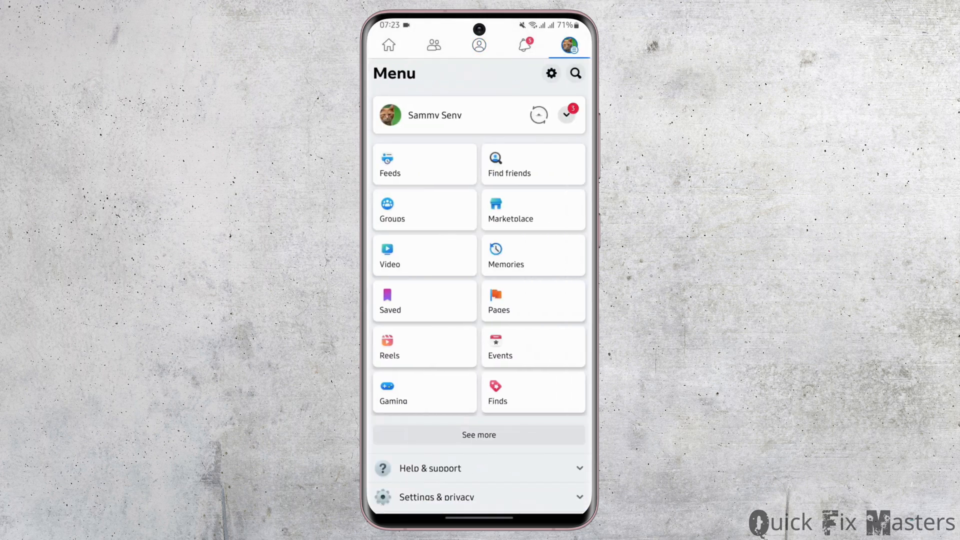
pyautogui.scroll(3)
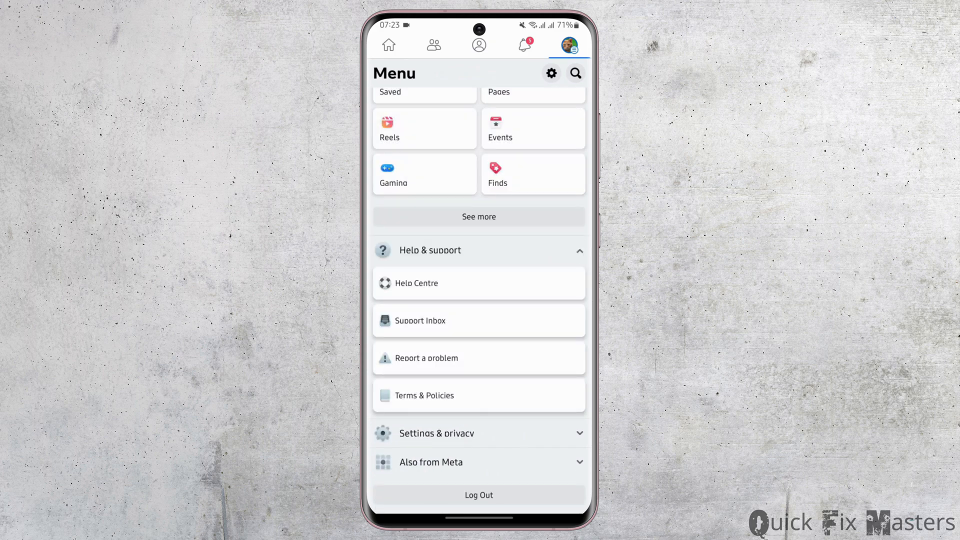
pyautogui.click(479, 358)
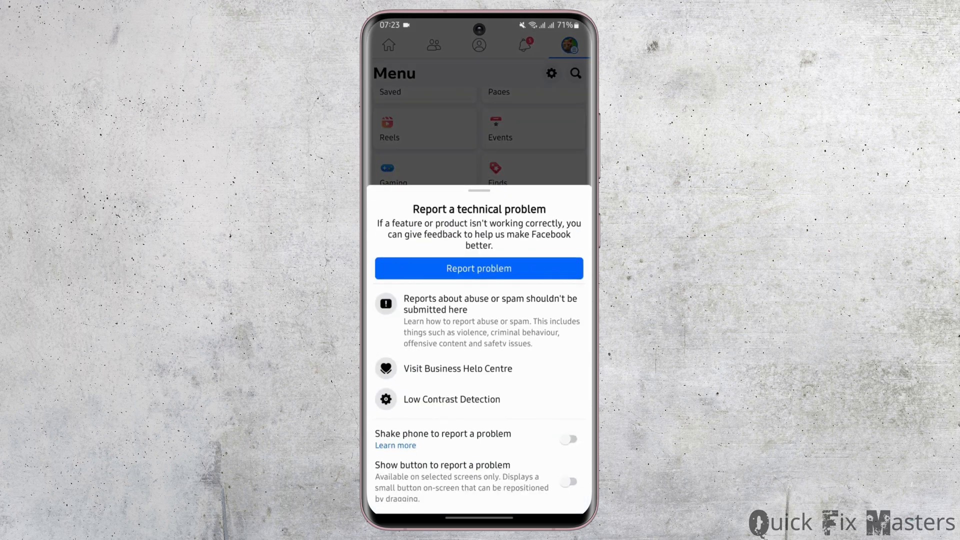
pyautogui.click(478, 268)
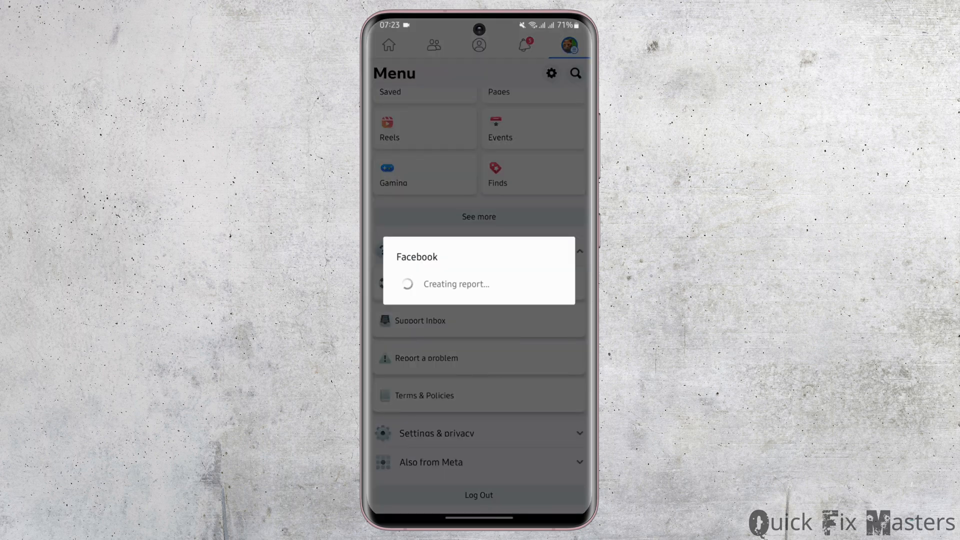